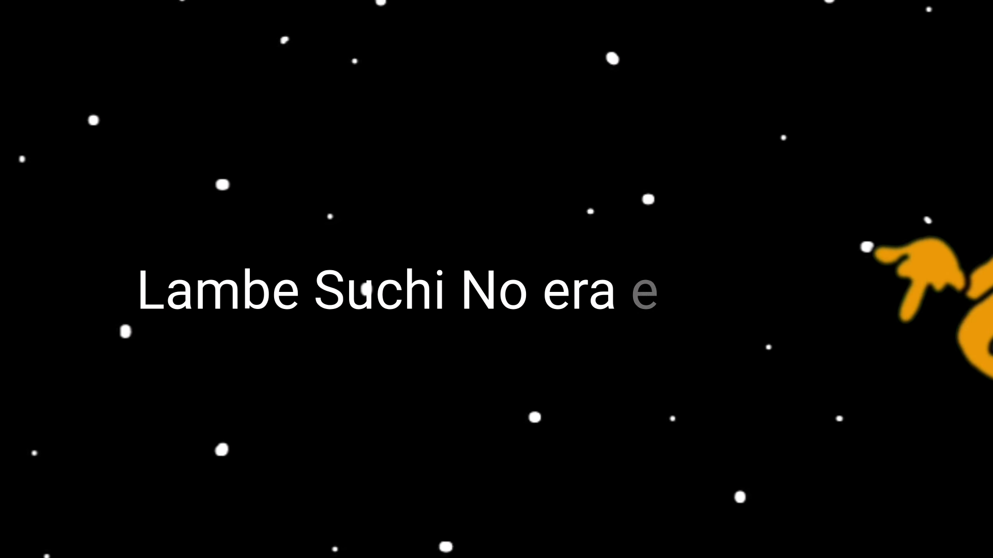
text(el)
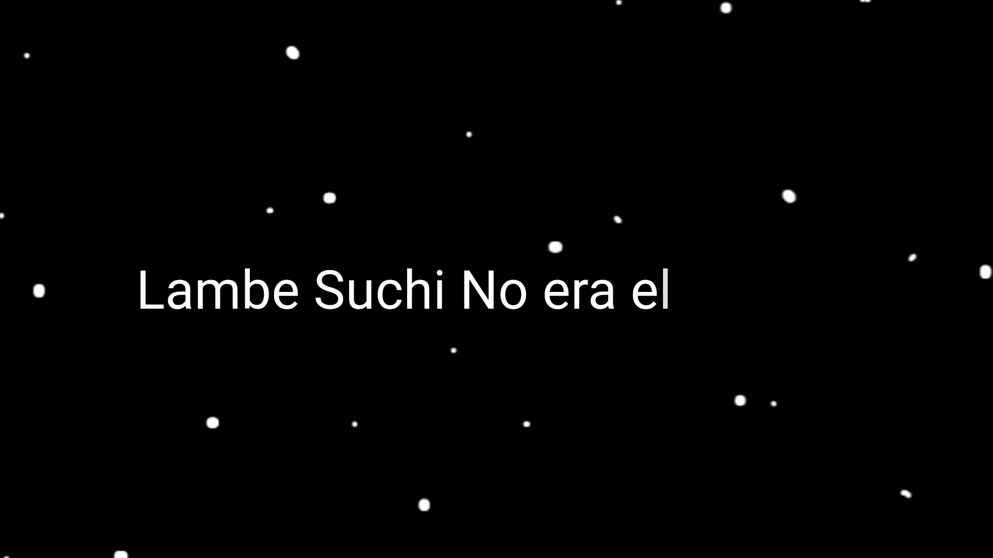